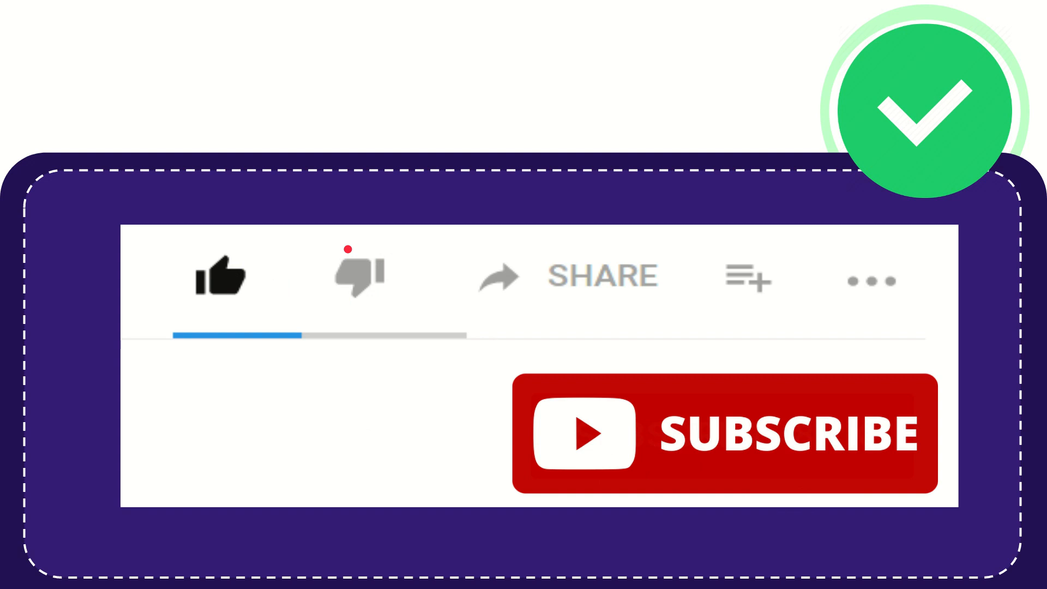
click(357, 274)
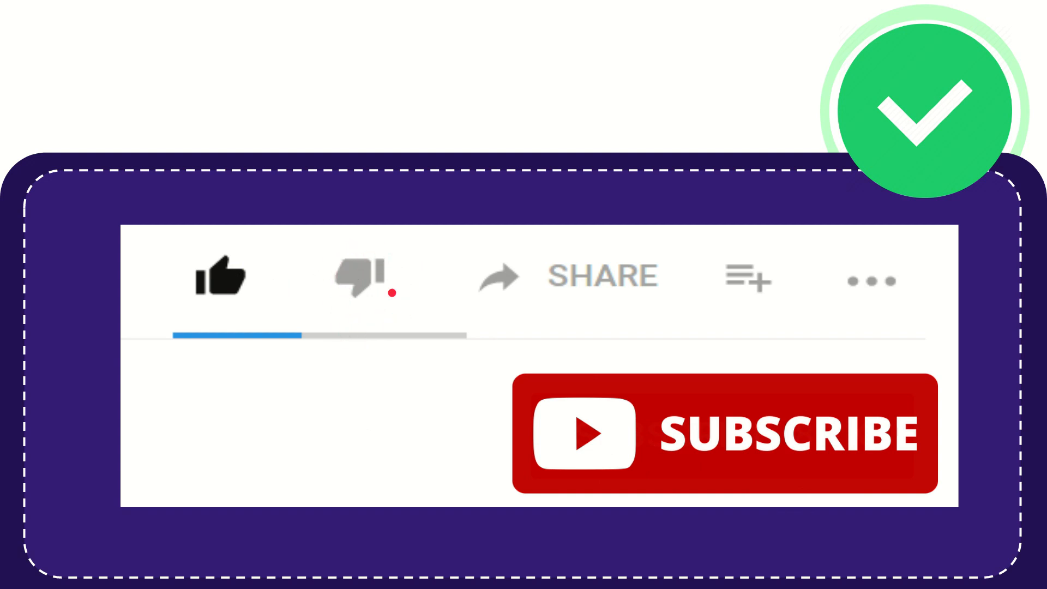
click(355, 276)
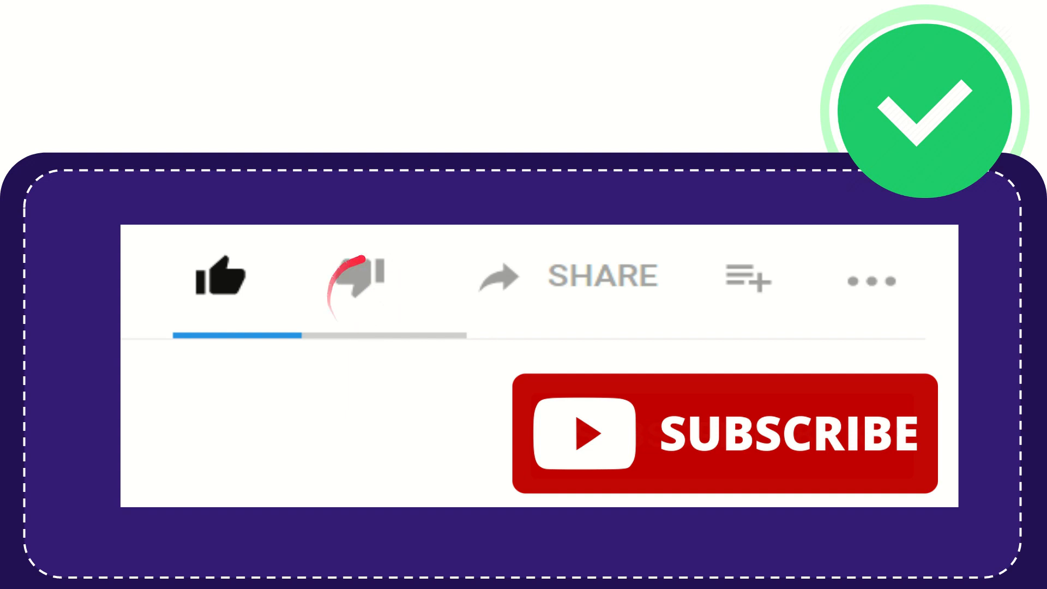